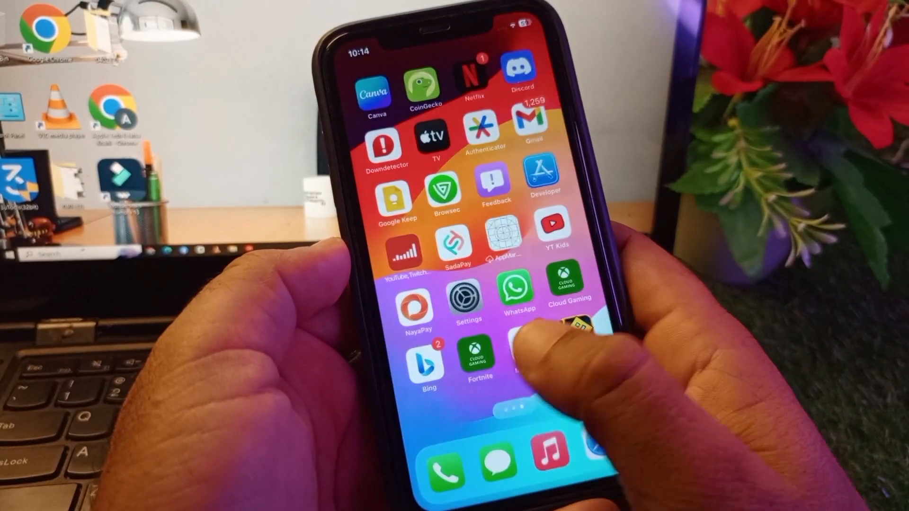
Find the App Store icon on the home screen and launch it to its Apps page.
scroll("left", 3)
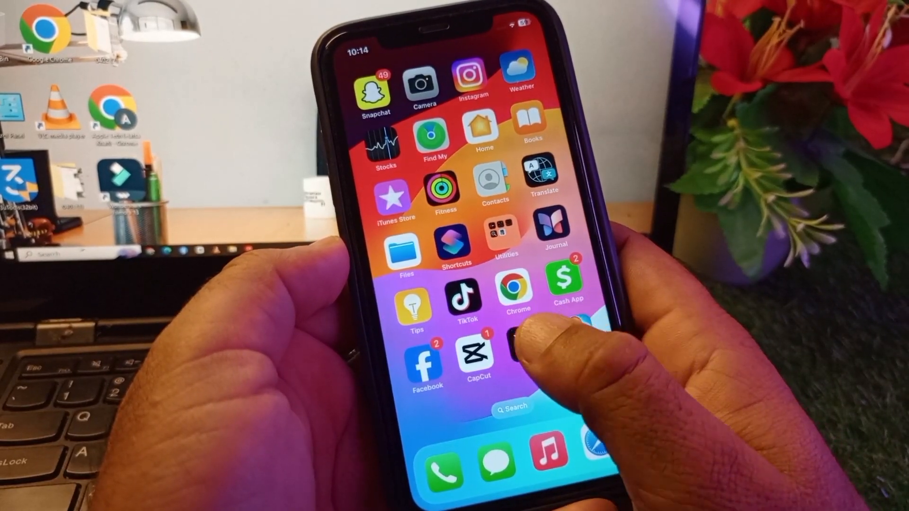
scroll("right", 3)
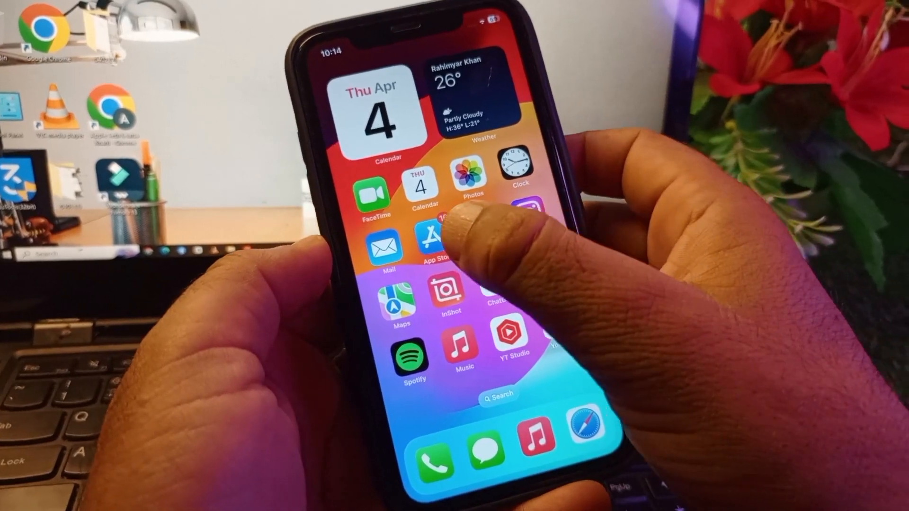
left_click(431, 240)
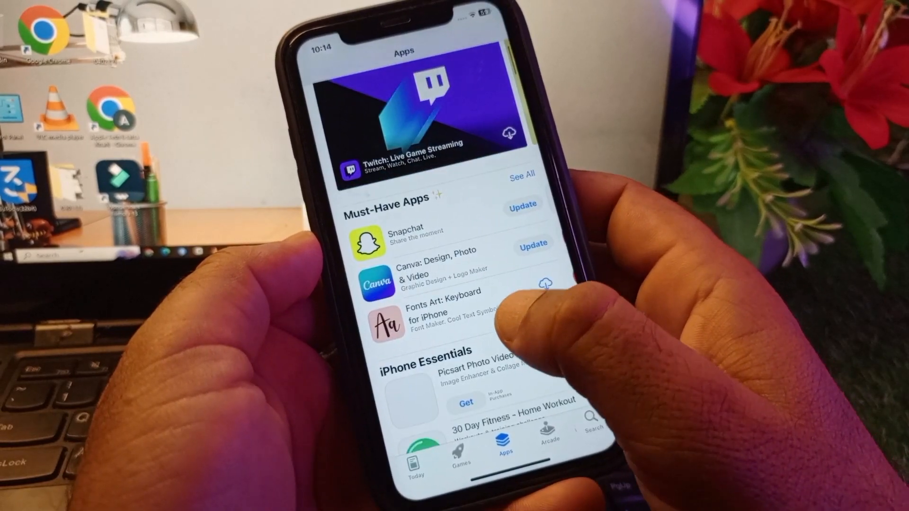
left_click(440, 318)
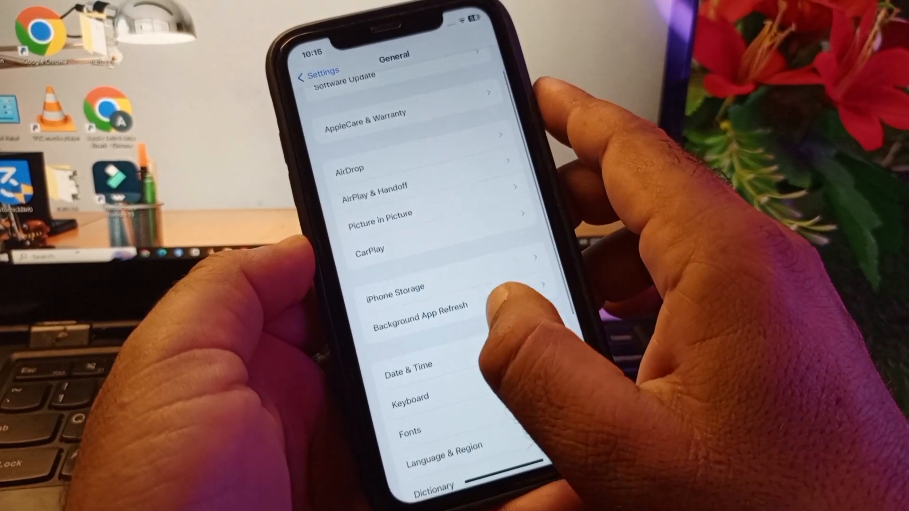
Confirm Background App Refresh and automatic Date & Time are on, then relaunch the App Store.
left_click(420, 316)
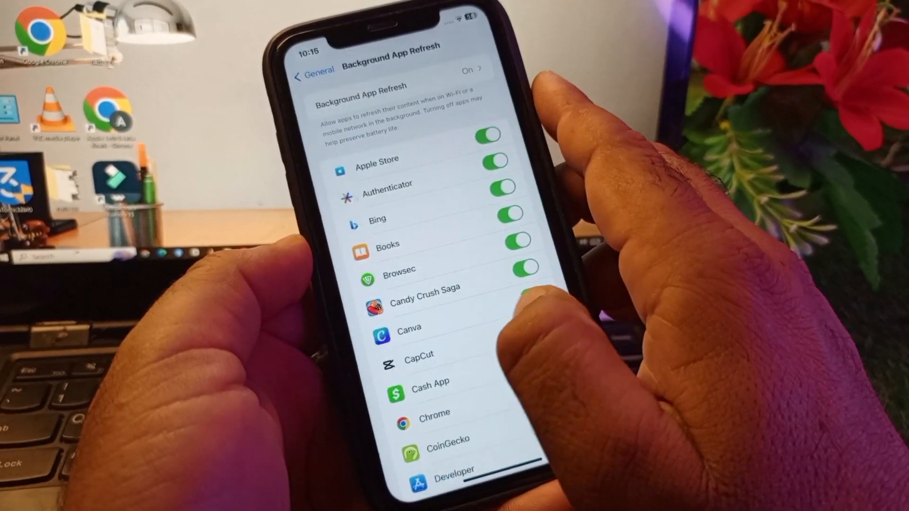
left_click(312, 77)
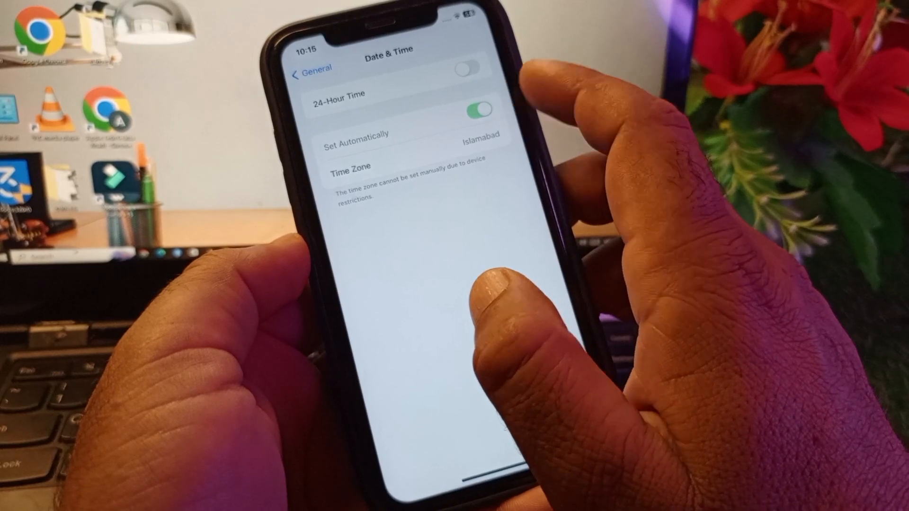
left_click(311, 68)
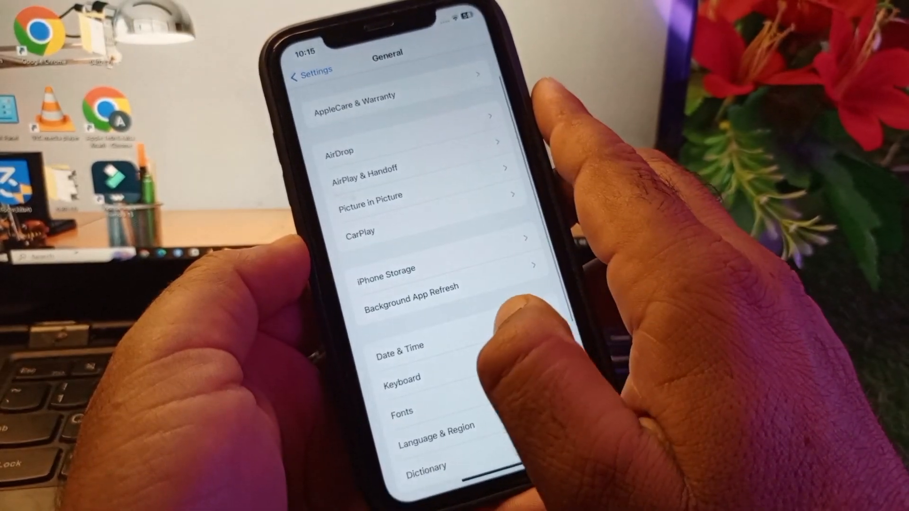
left_click(310, 69)
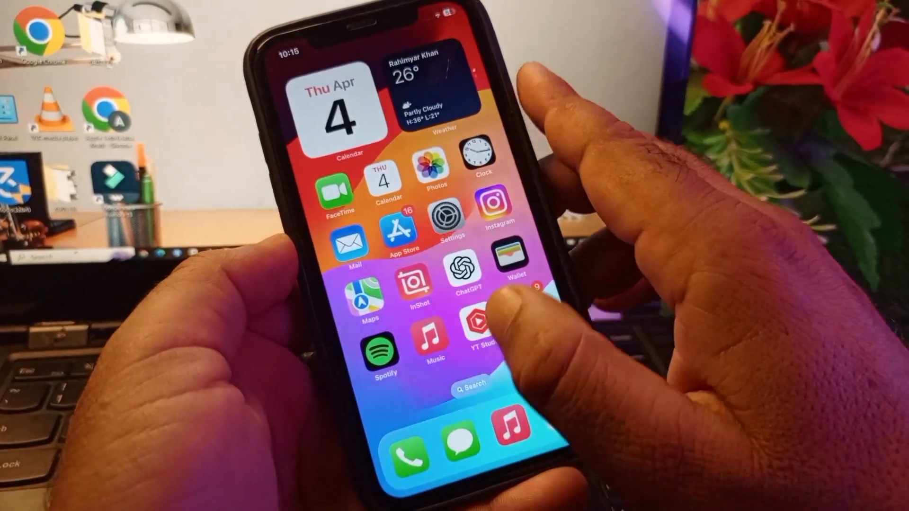
left_click(398, 232)
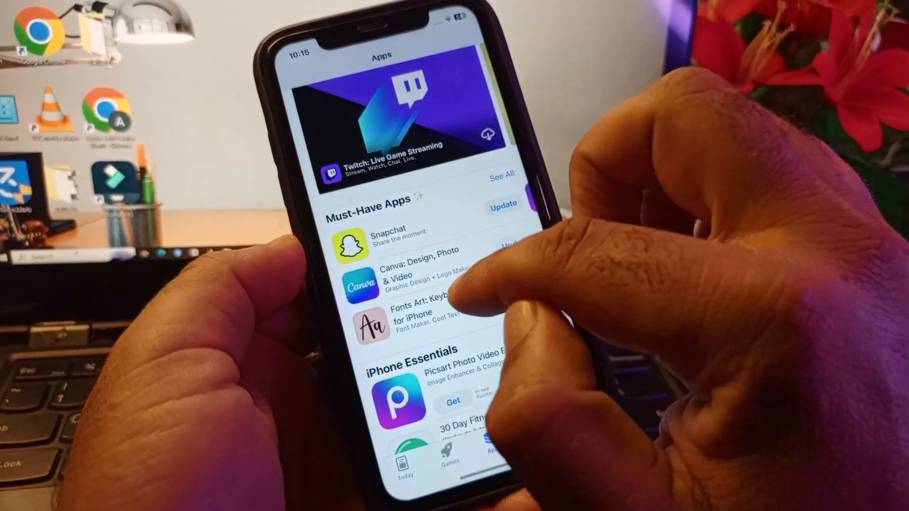